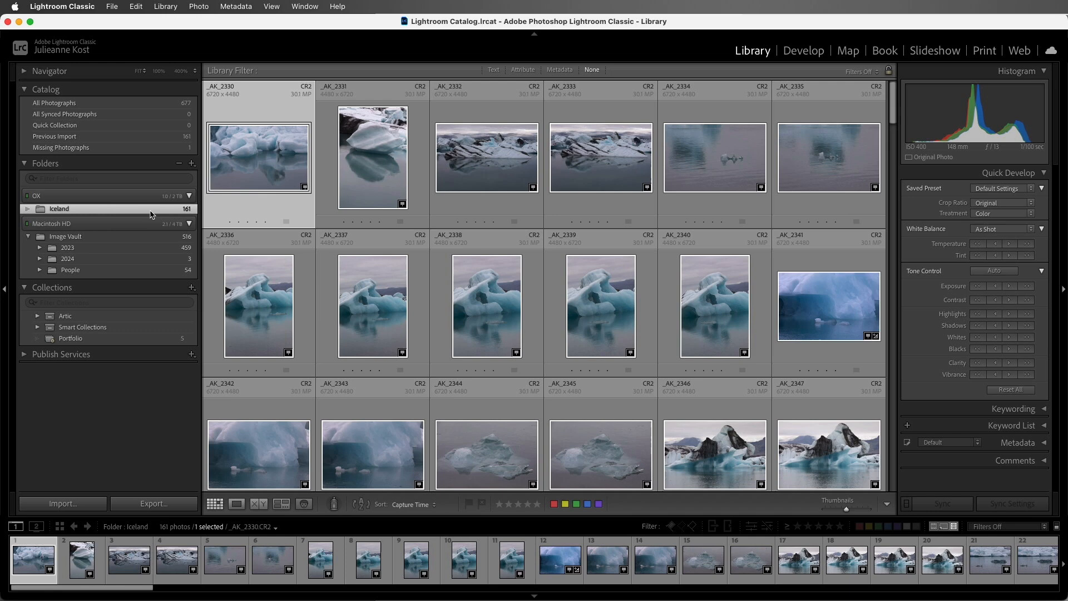
mouse_move(803, 50)
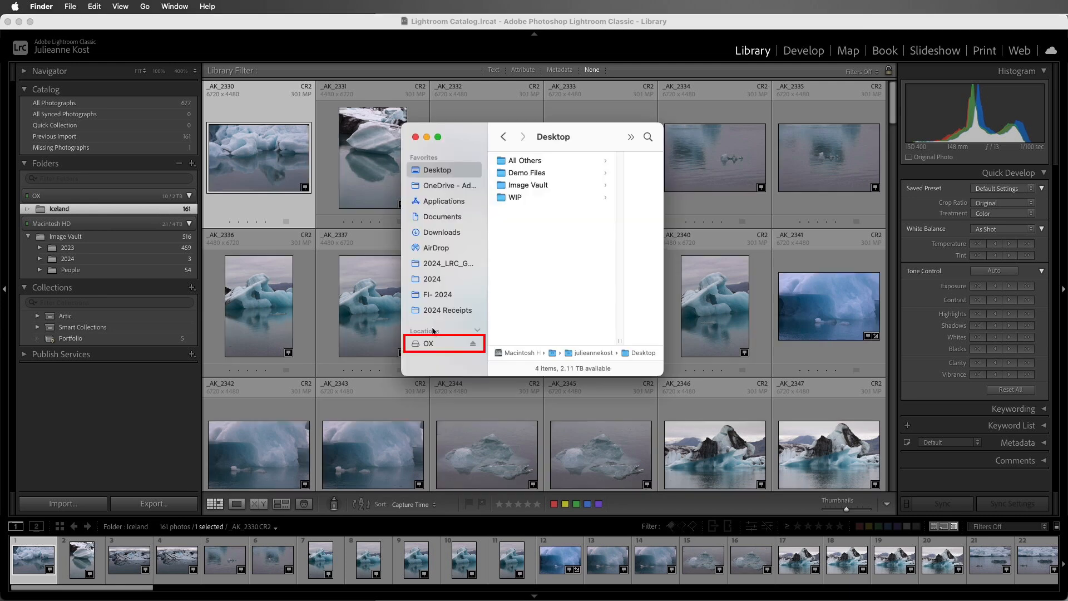
mouse_move(476, 346)
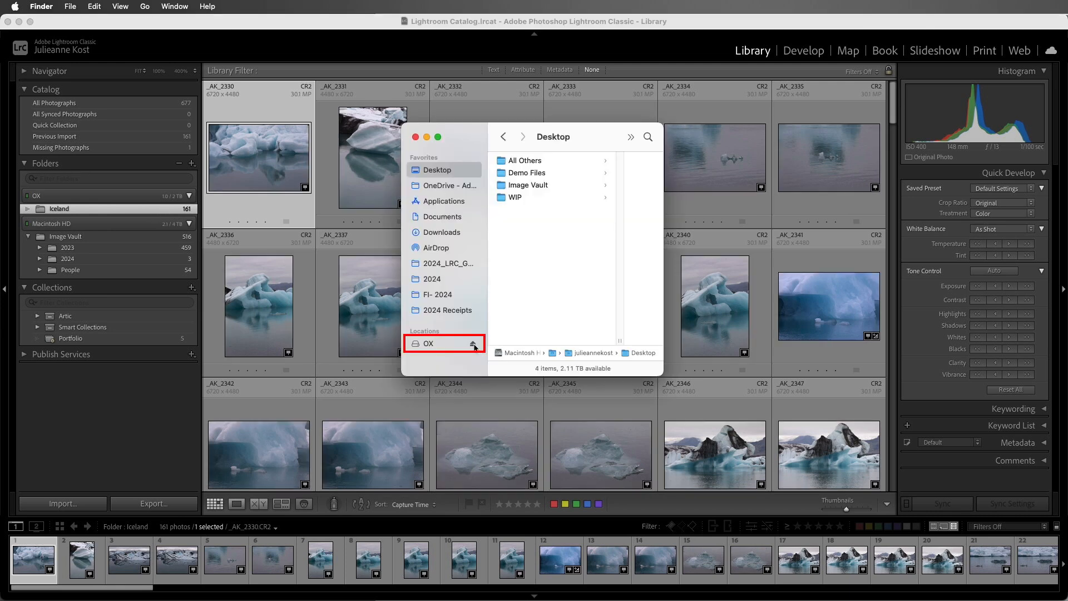
Eject the OX drive in Finder so the Iceland folder's photos read as missing
click(473, 344)
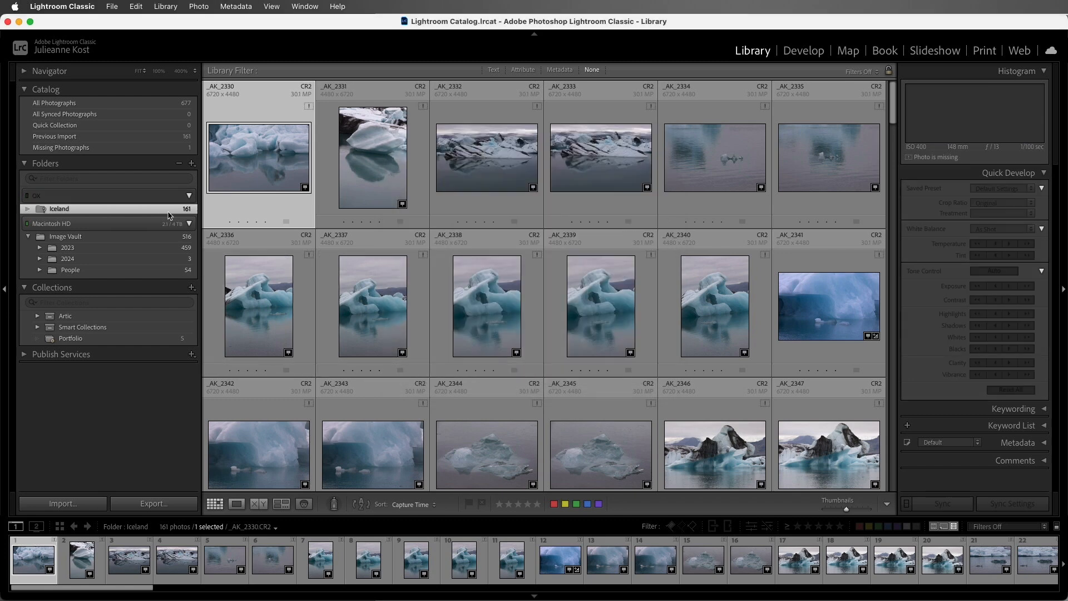
click(102, 196)
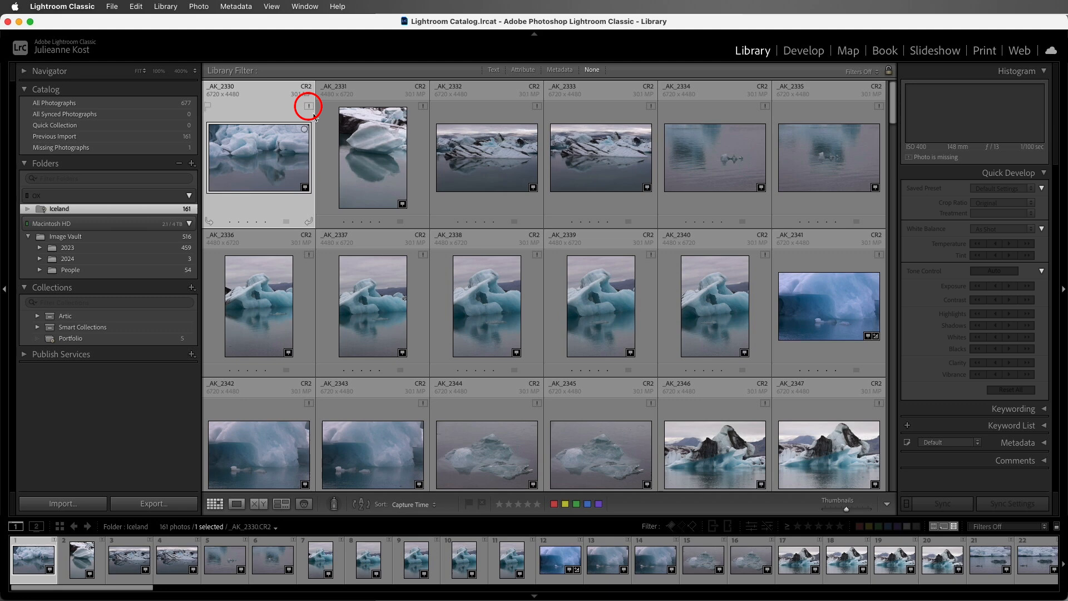
mouse_move(312, 116)
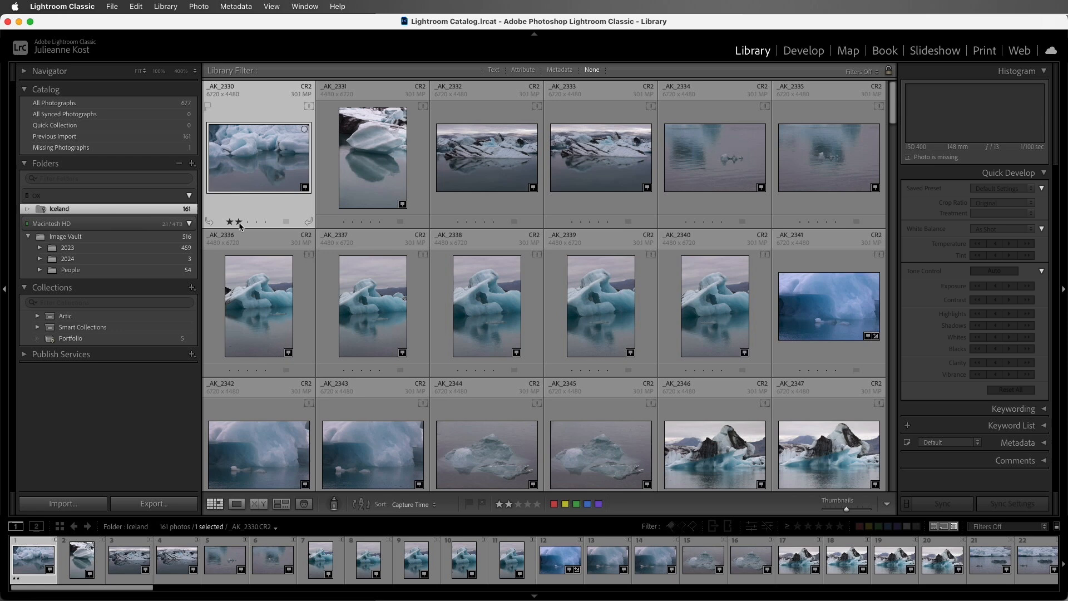
Rate the offline photo _AK_2330 two stars
click(105, 196)
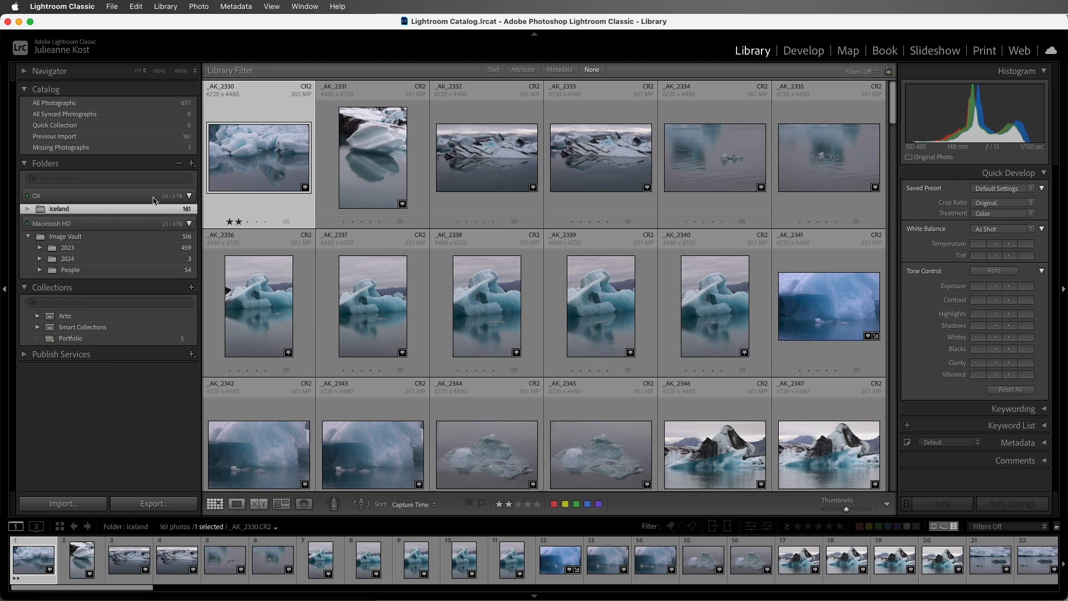
mouse_move(63, 503)
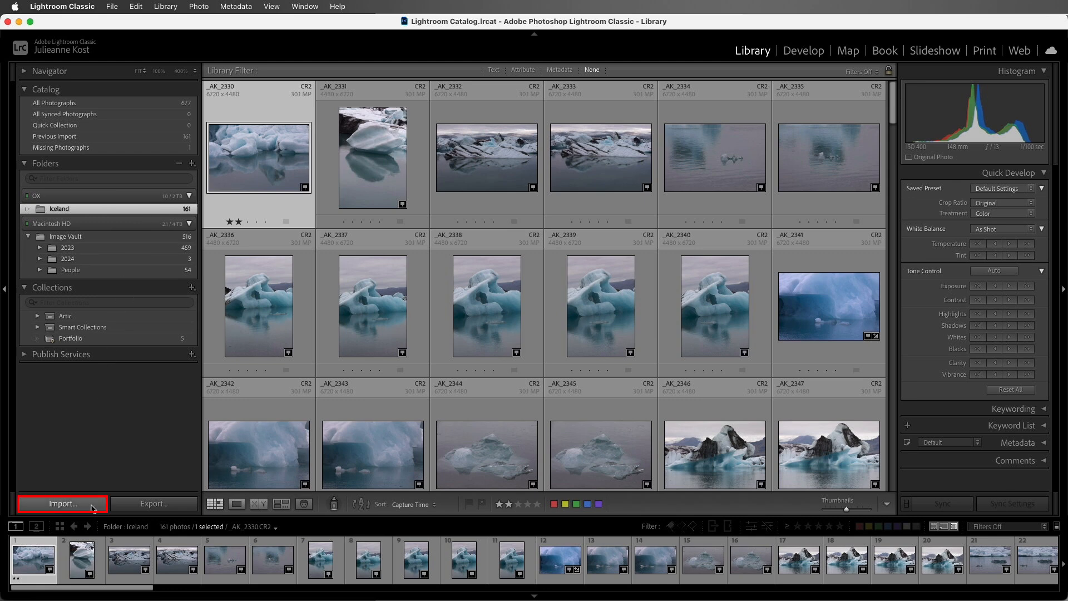
Enable Build Smart Previews in the import settings for an OX source folder, then leave without importing
click(62, 503)
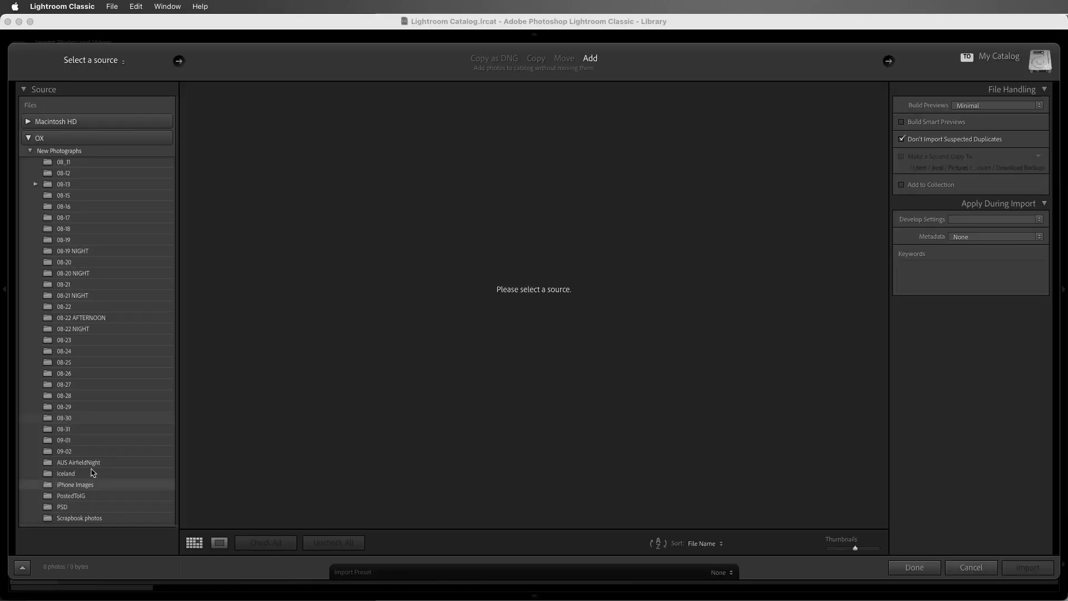
click(63, 428)
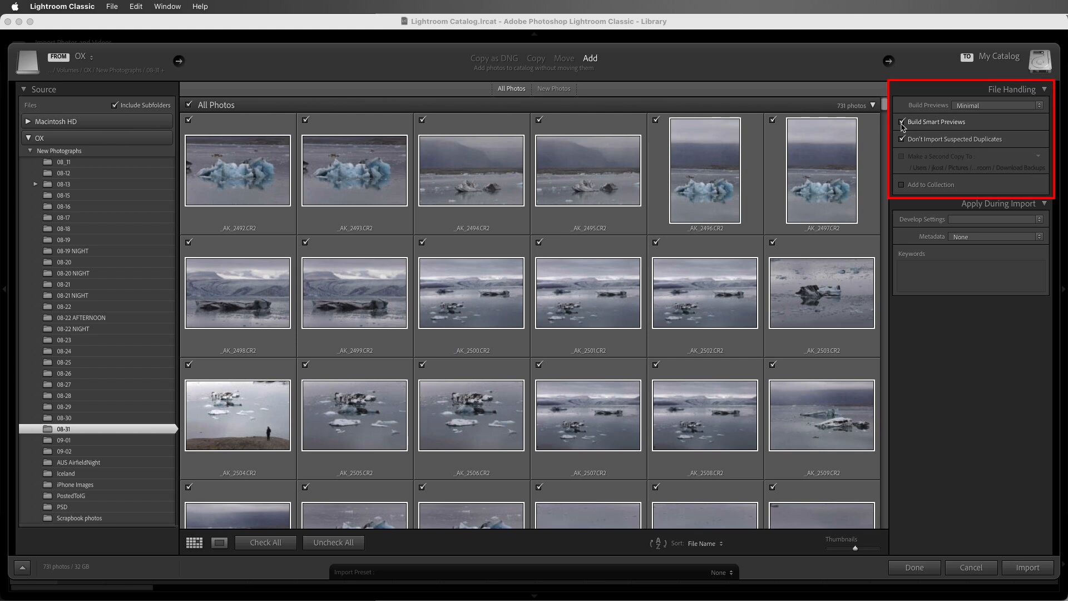
click(902, 121)
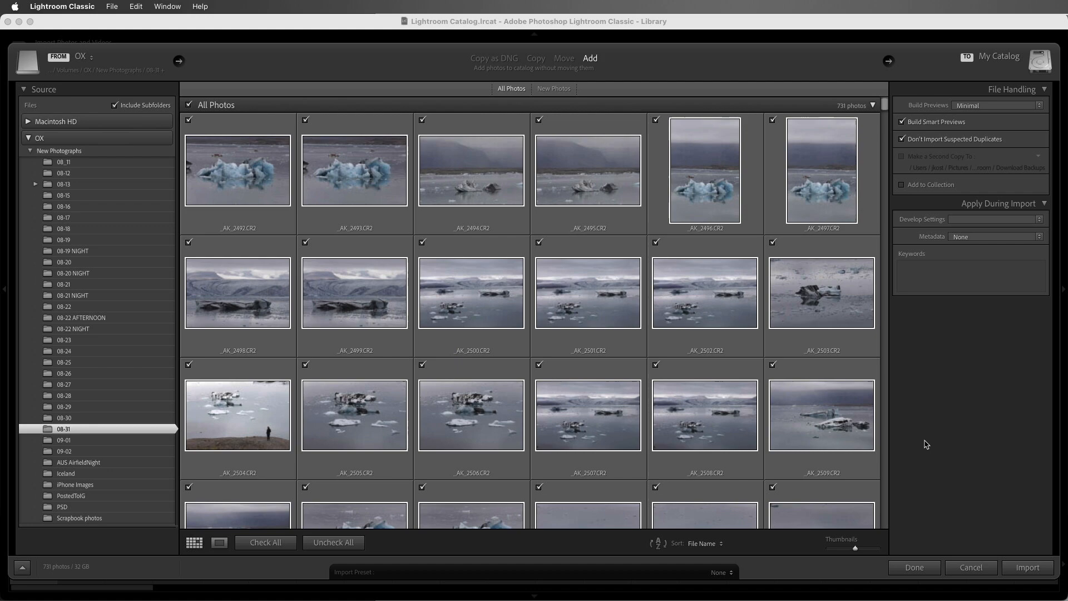
click(915, 566)
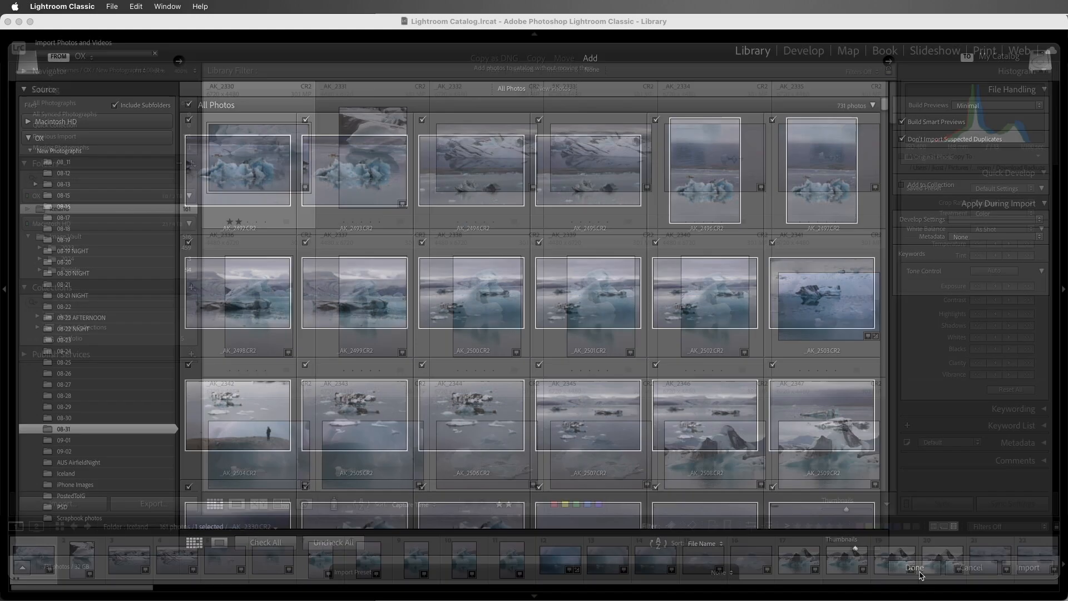
click(915, 567)
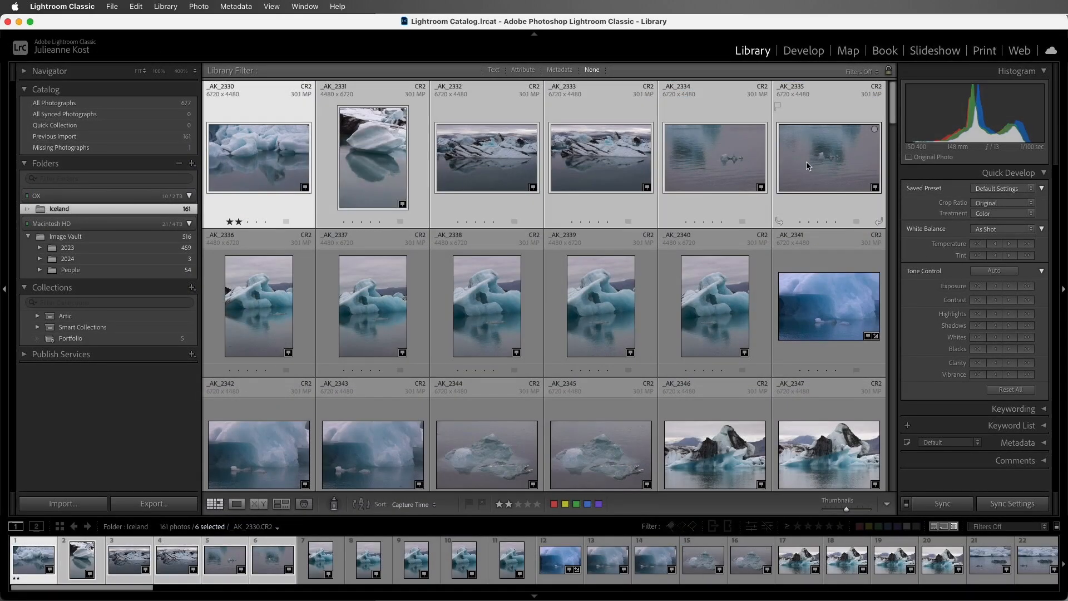
Build smart previews for the six selected Iceland photos and compare _AK_2335's status with the ice cave photo's
click(828, 157)
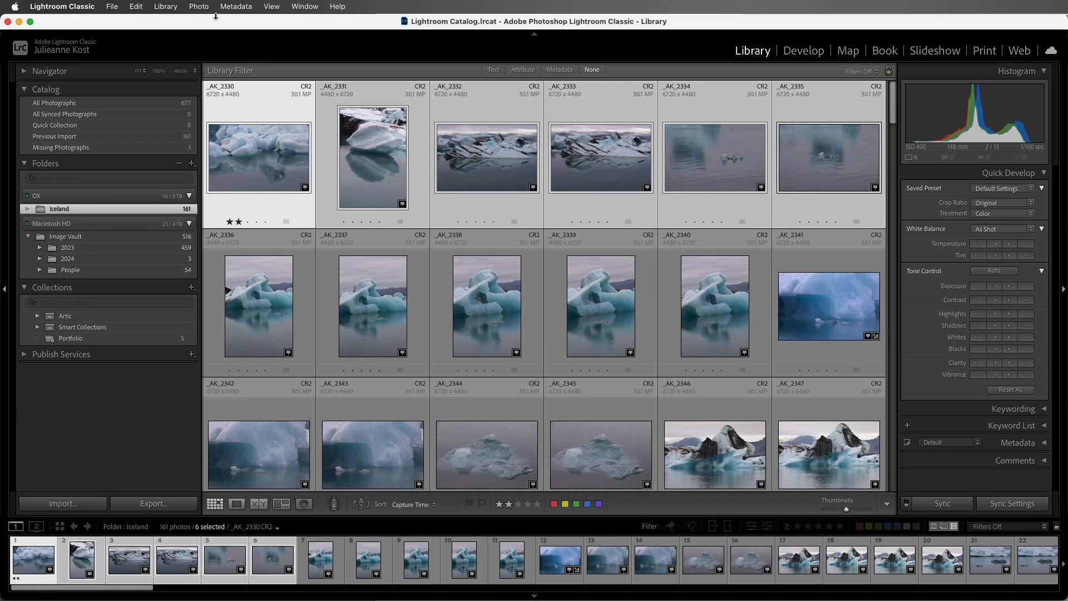
click(164, 6)
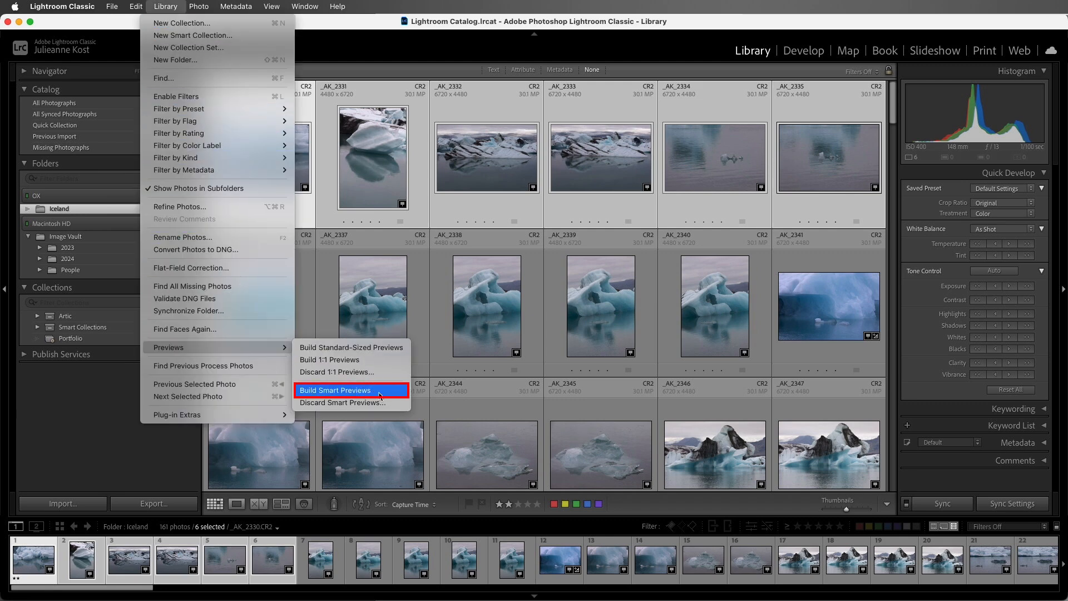
click(335, 391)
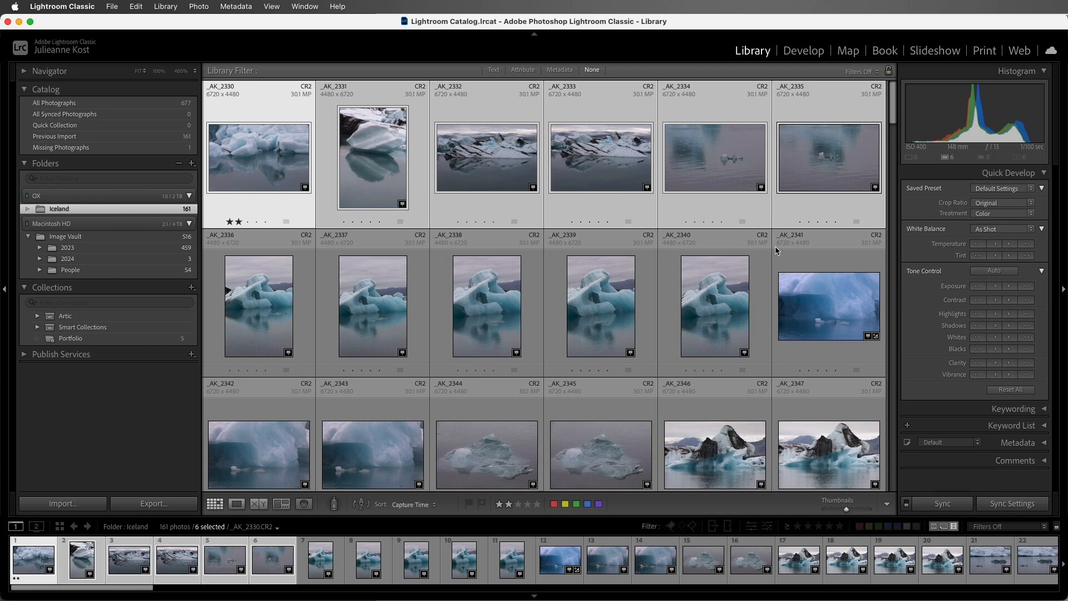
click(828, 157)
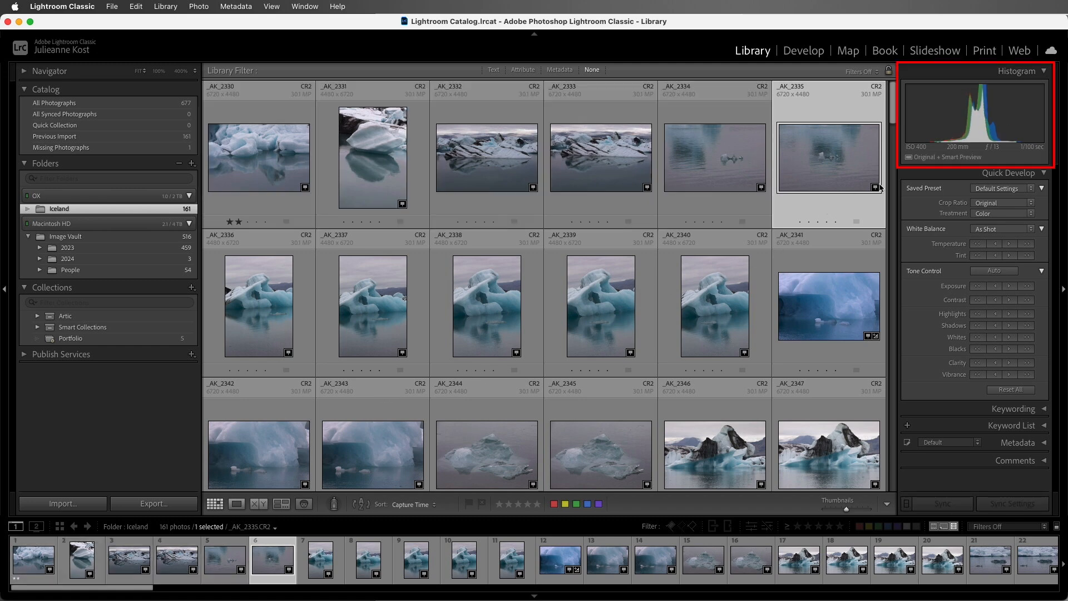
mouse_move(916, 173)
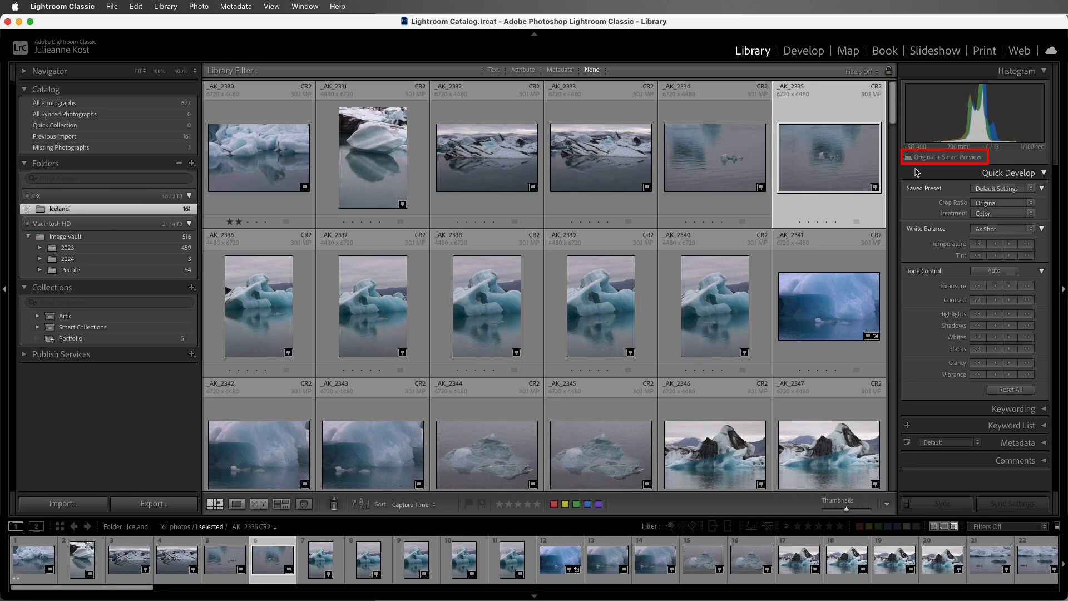
click(828, 305)
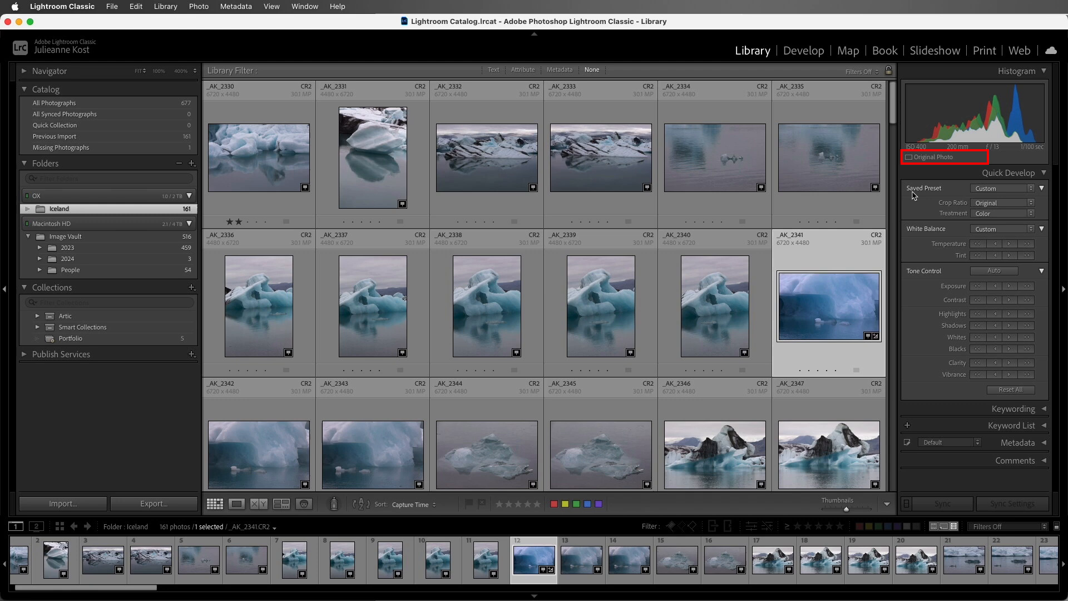
mouse_move(921, 169)
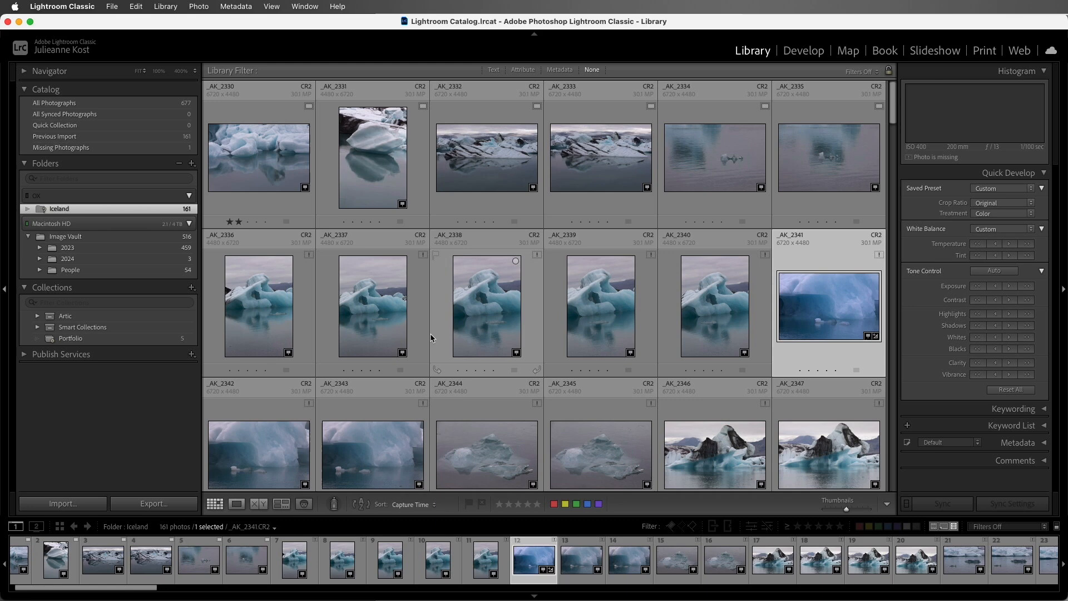
Confirm _AK_2333 has a smart preview and open it for editing in Develop
click(108, 196)
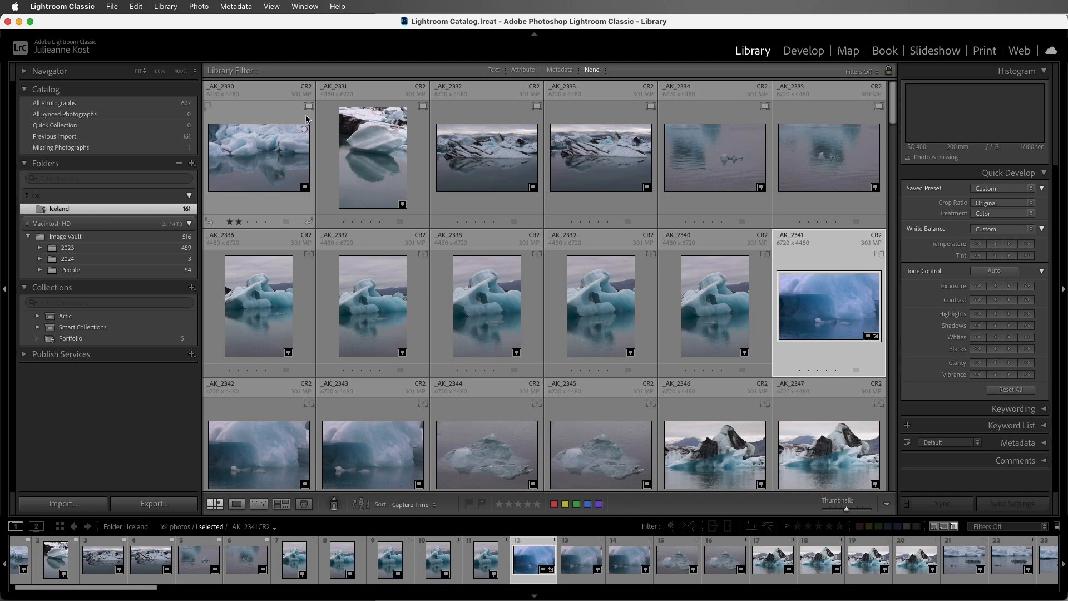
mouse_move(706, 176)
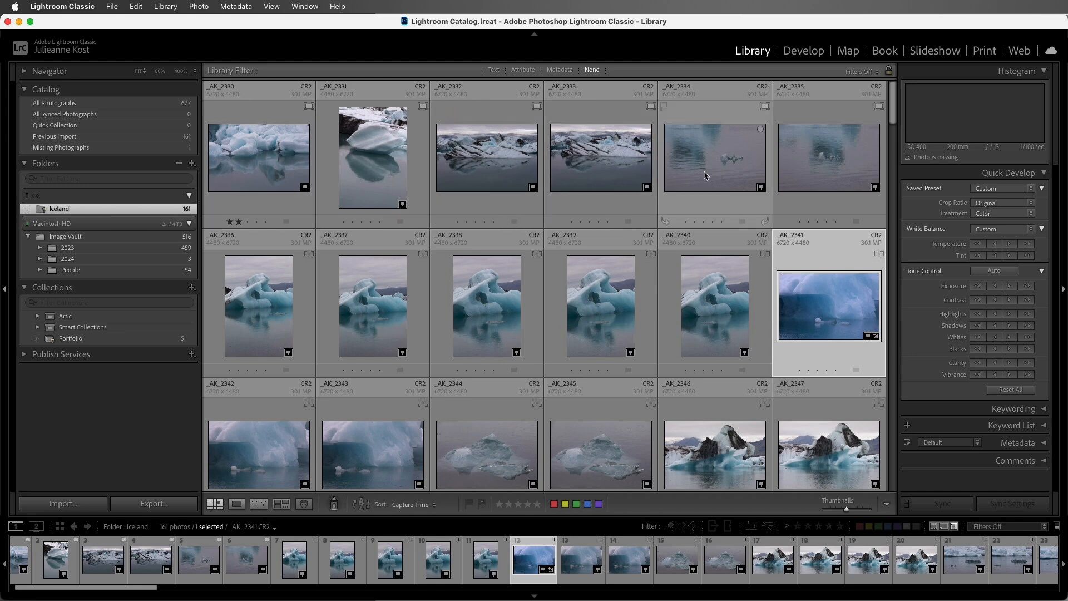
click(828, 157)
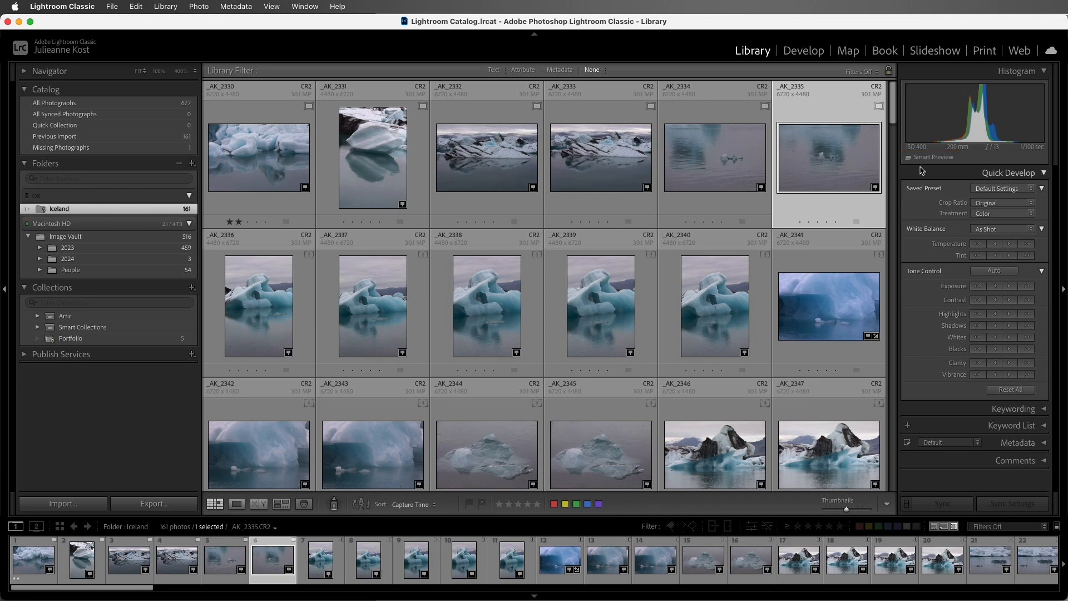
click(829, 305)
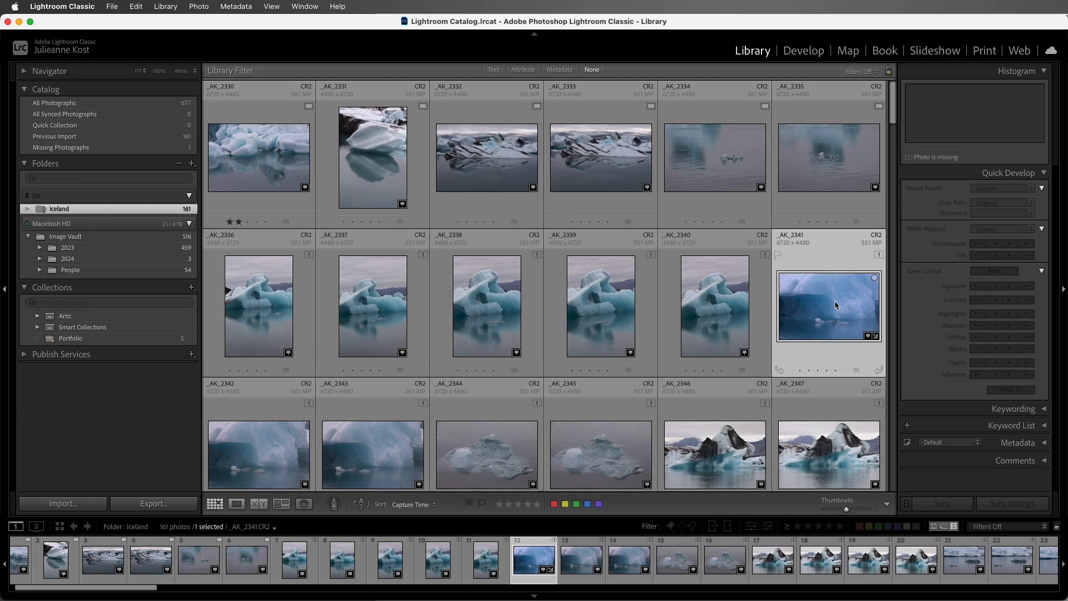
click(600, 157)
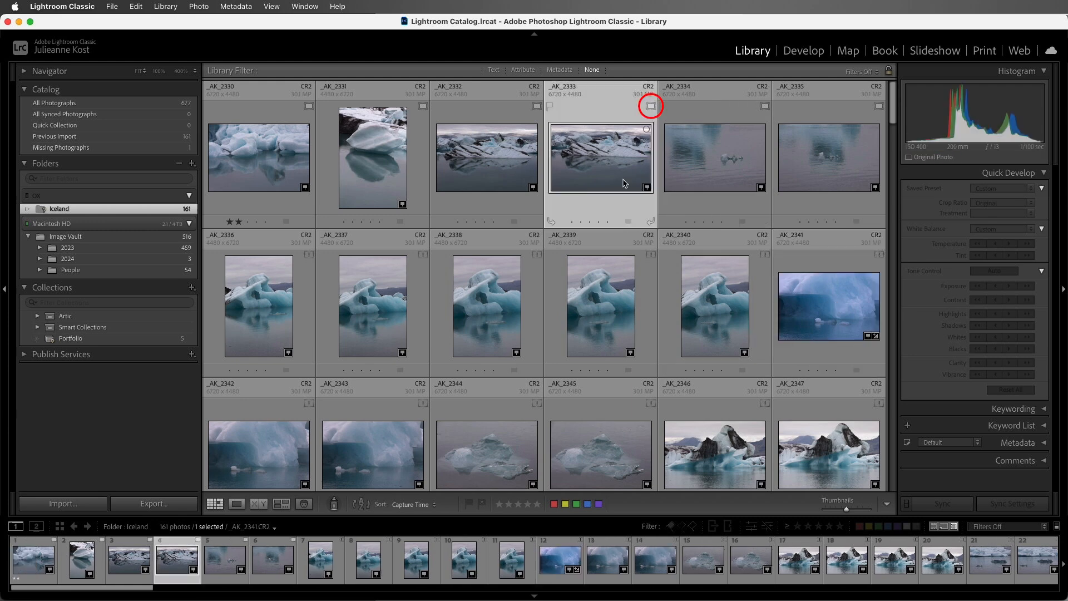
click(600, 157)
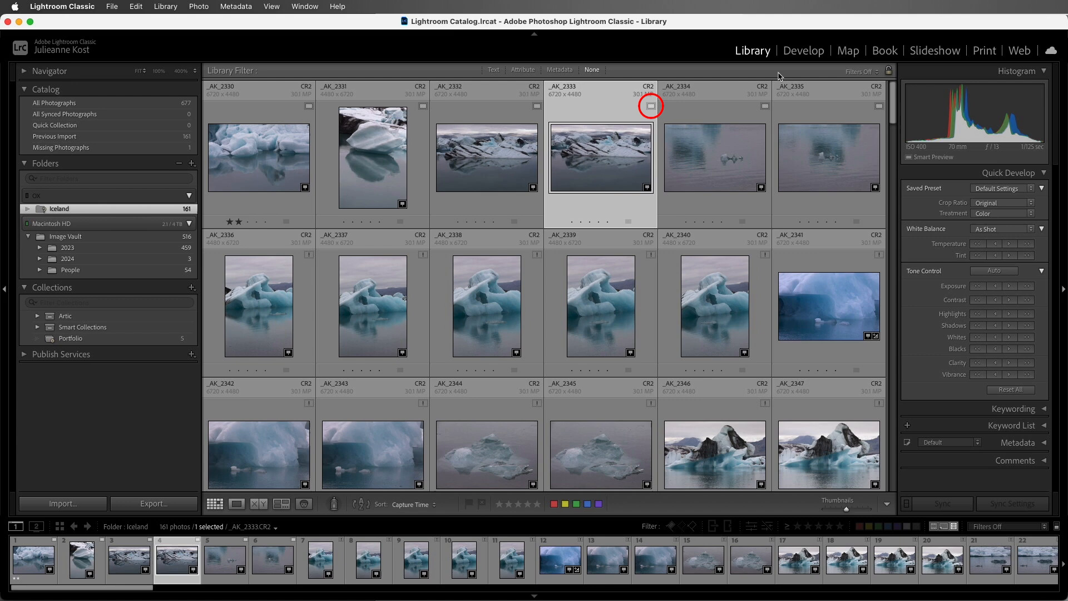
click(804, 50)
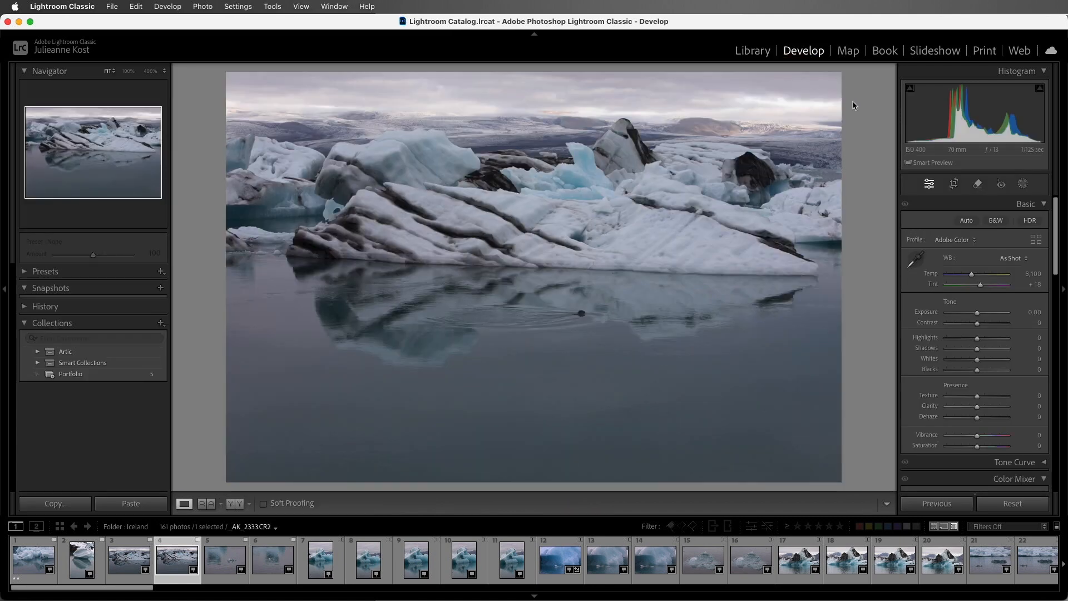
Auto-straighten _AK_2333, convert it to black and white, and check its thumbnail back in the grid
click(954, 183)
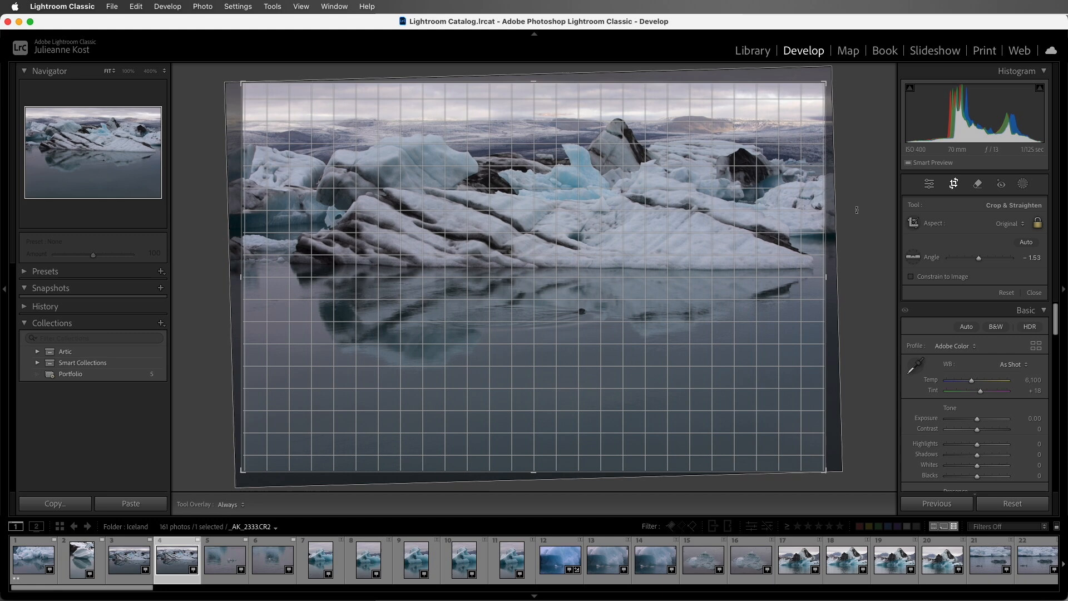
click(928, 183)
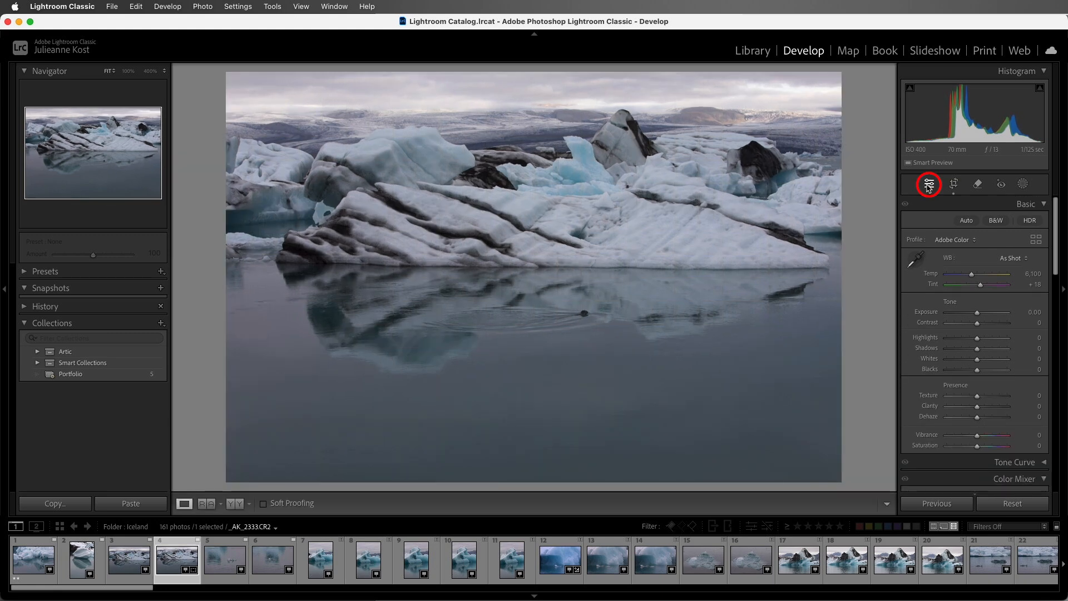
click(995, 220)
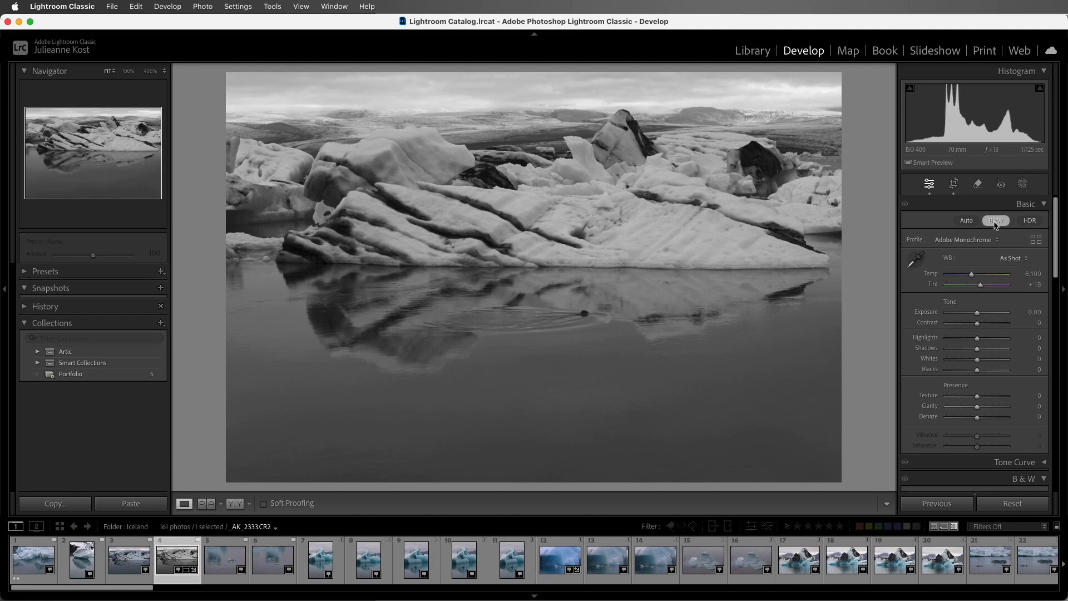
click(752, 50)
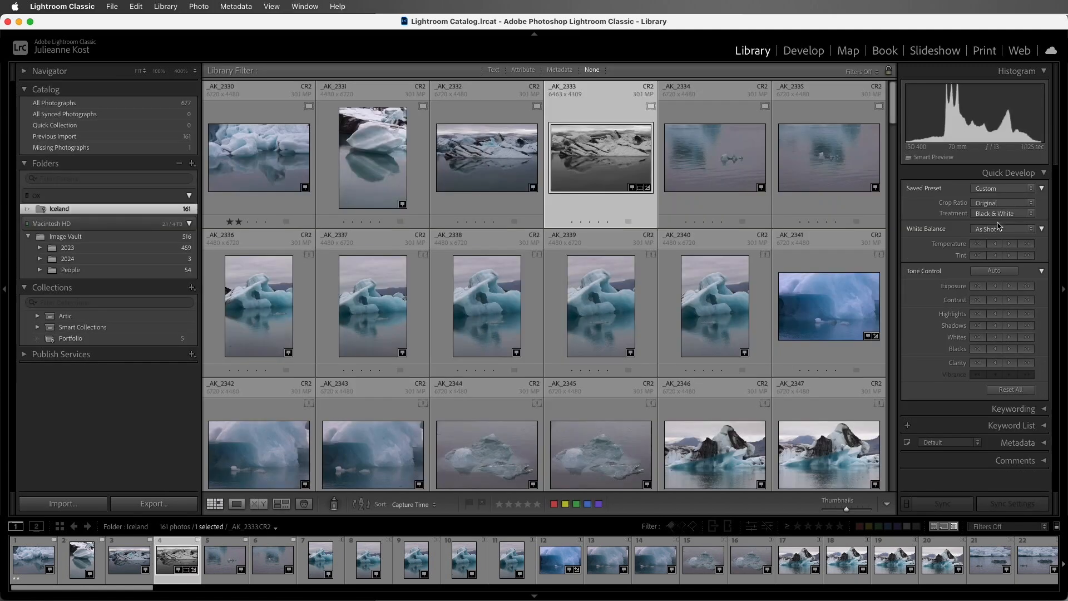
click(102, 196)
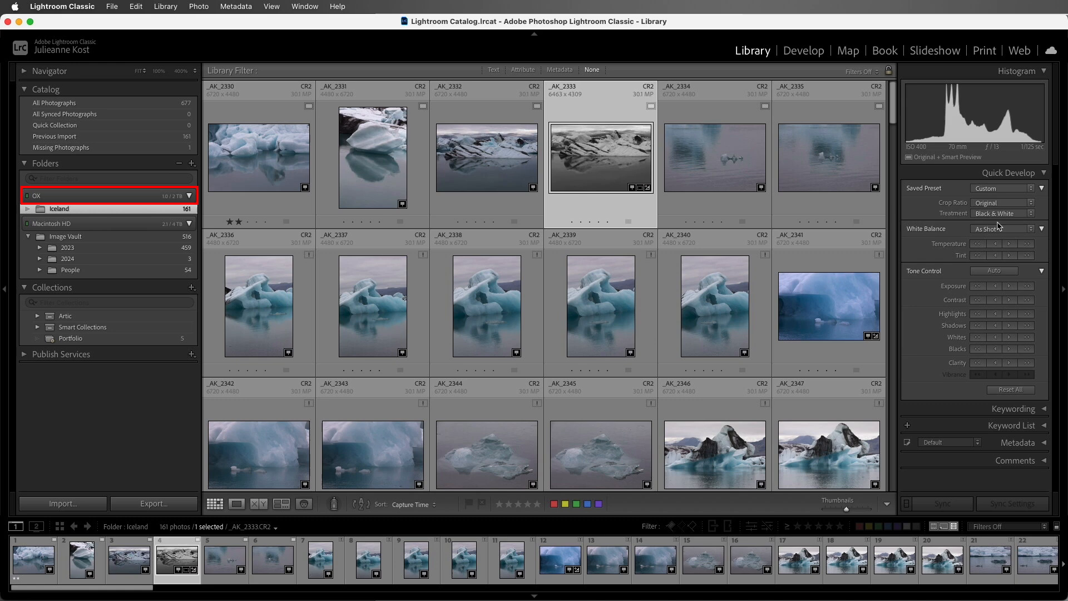
mouse_move(683, 168)
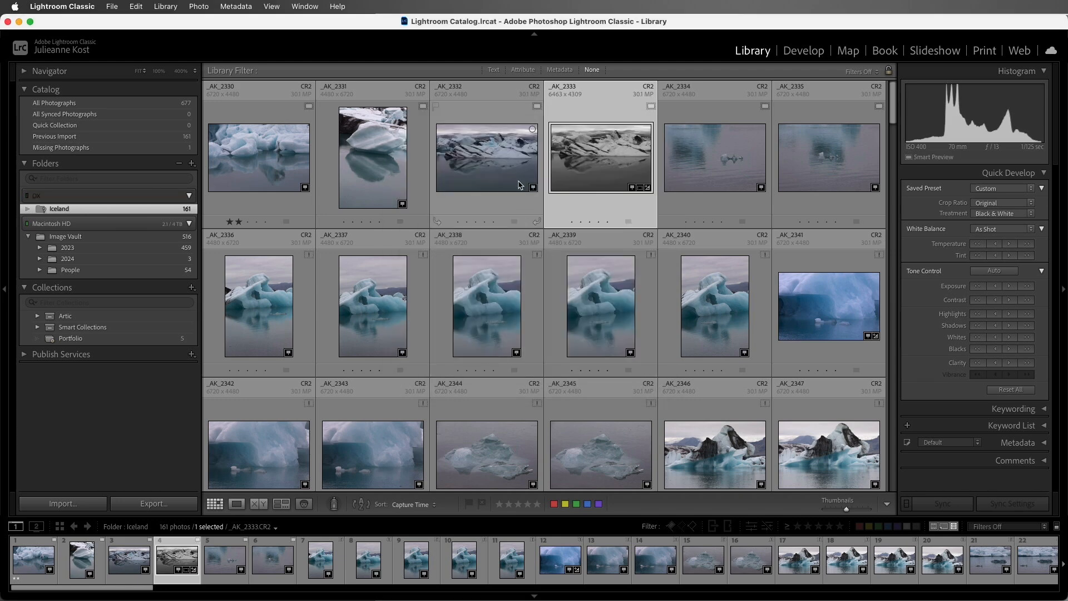
Edit _AK_2332 at 100% zoom with Texture +46, then show it in a photo book layout
click(803, 50)
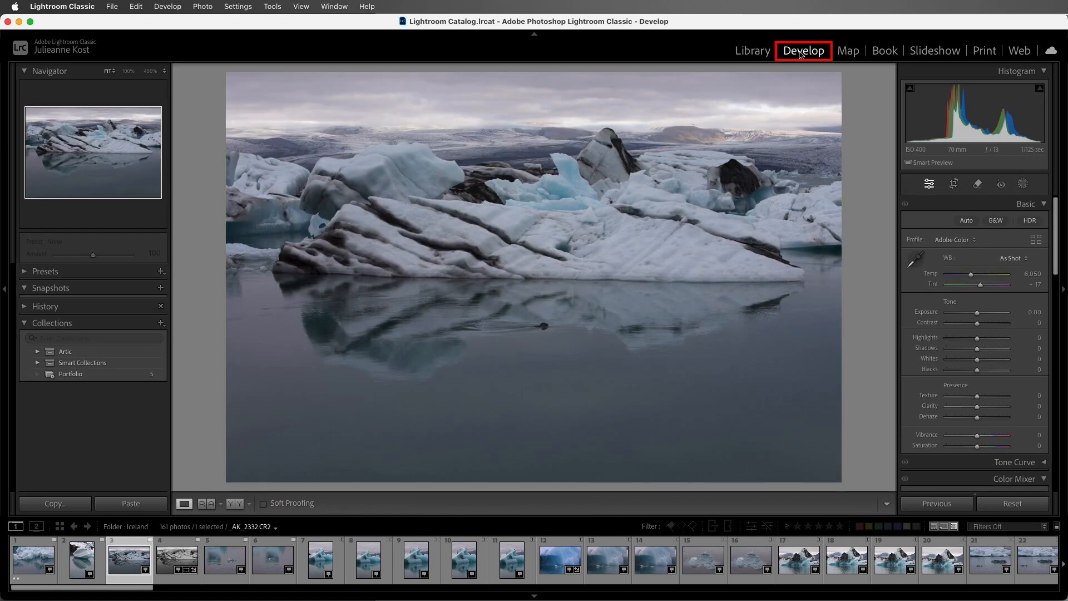
mouse_move(596, 321)
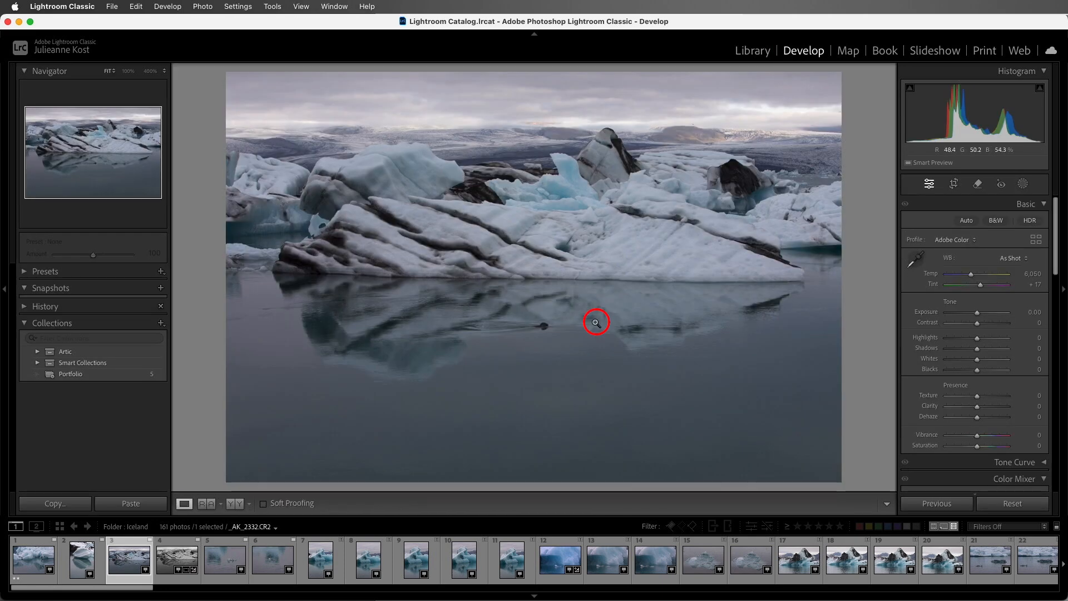
click(596, 322)
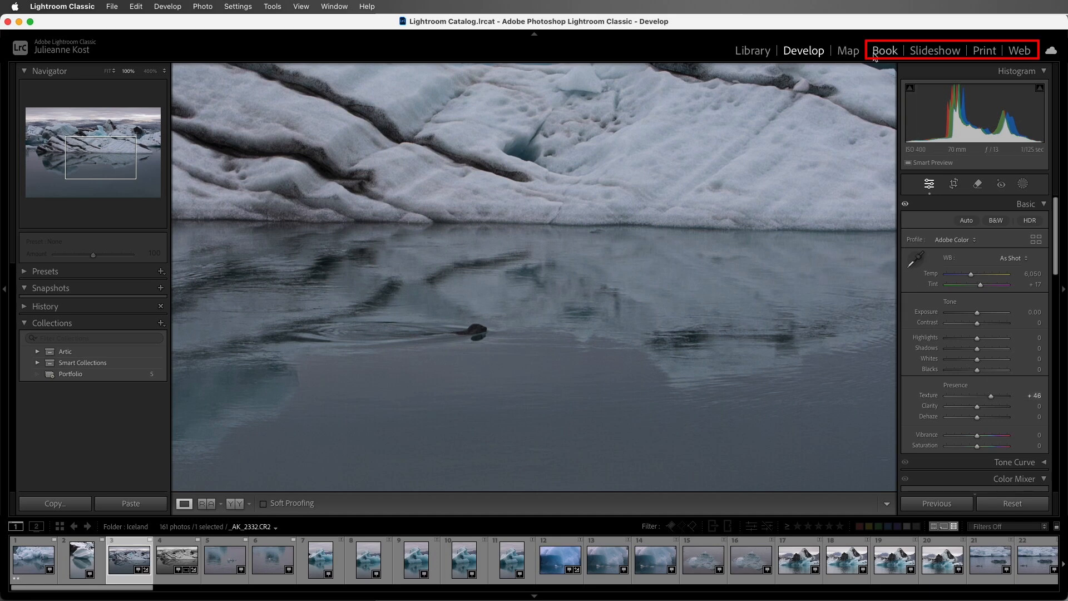
click(884, 50)
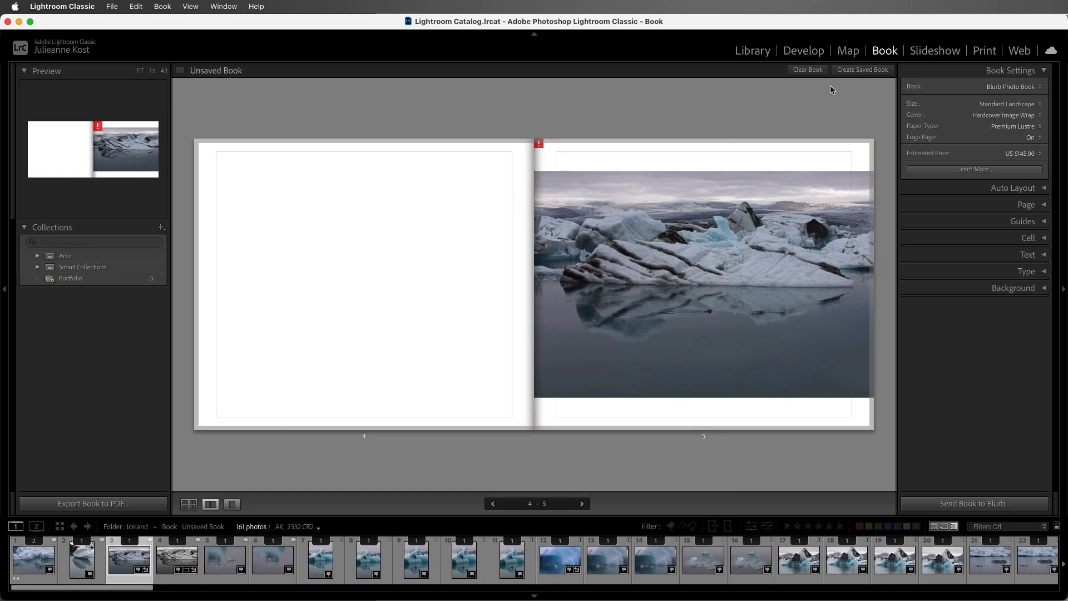
Start a slideshow PDF export and cancel it at the unavailable-source-files warning
click(934, 50)
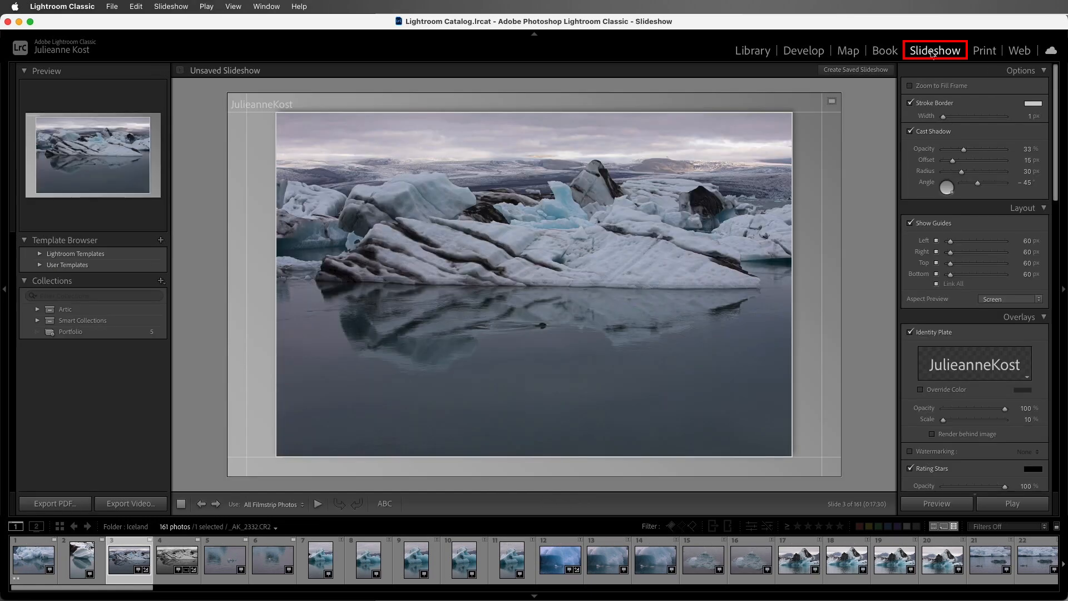
mouse_move(55, 504)
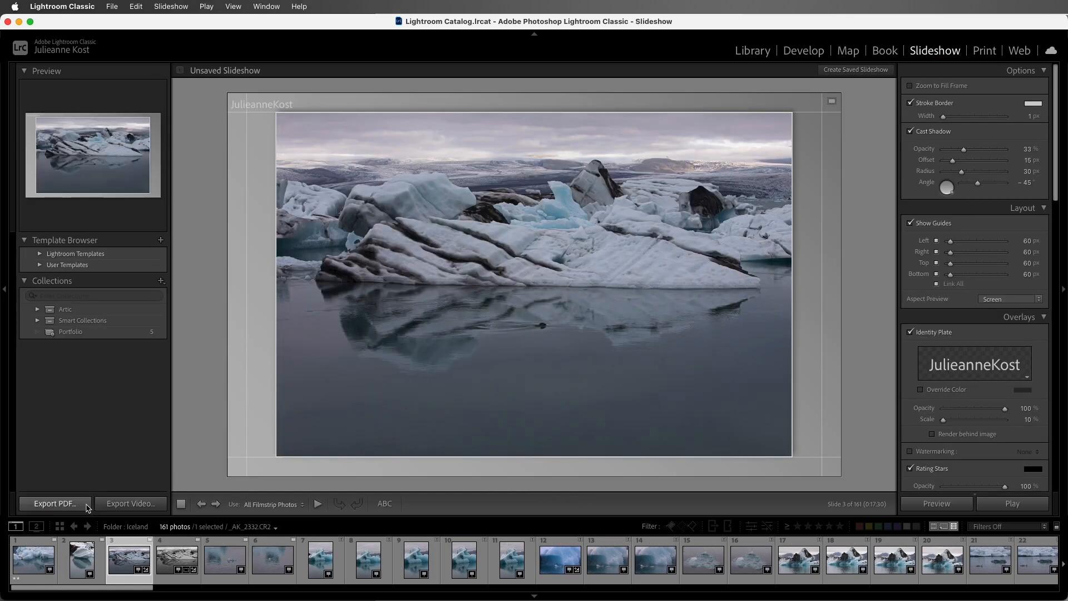
click(54, 503)
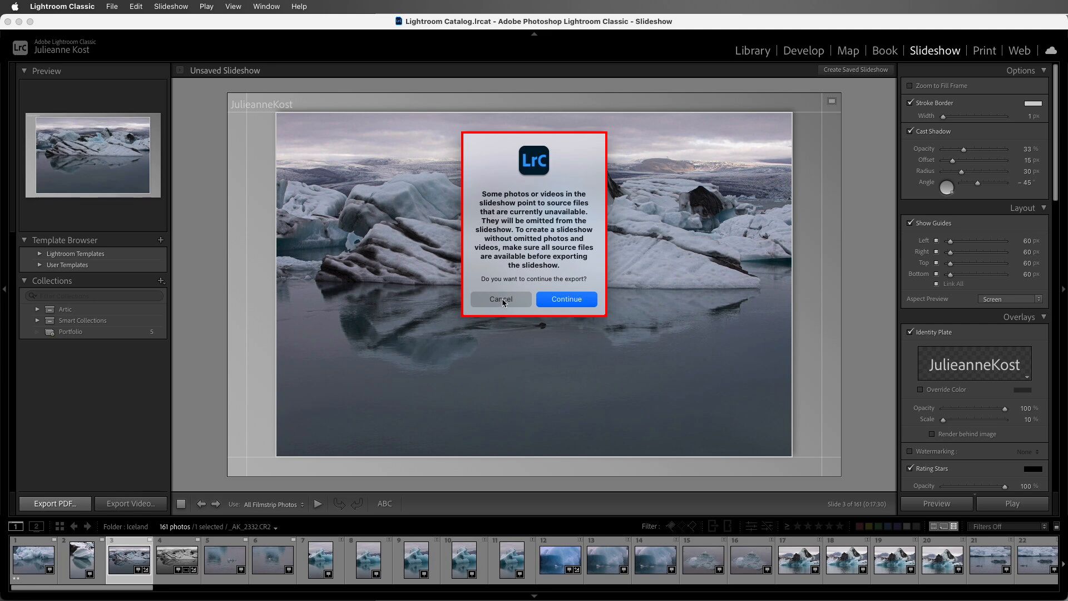
click(501, 299)
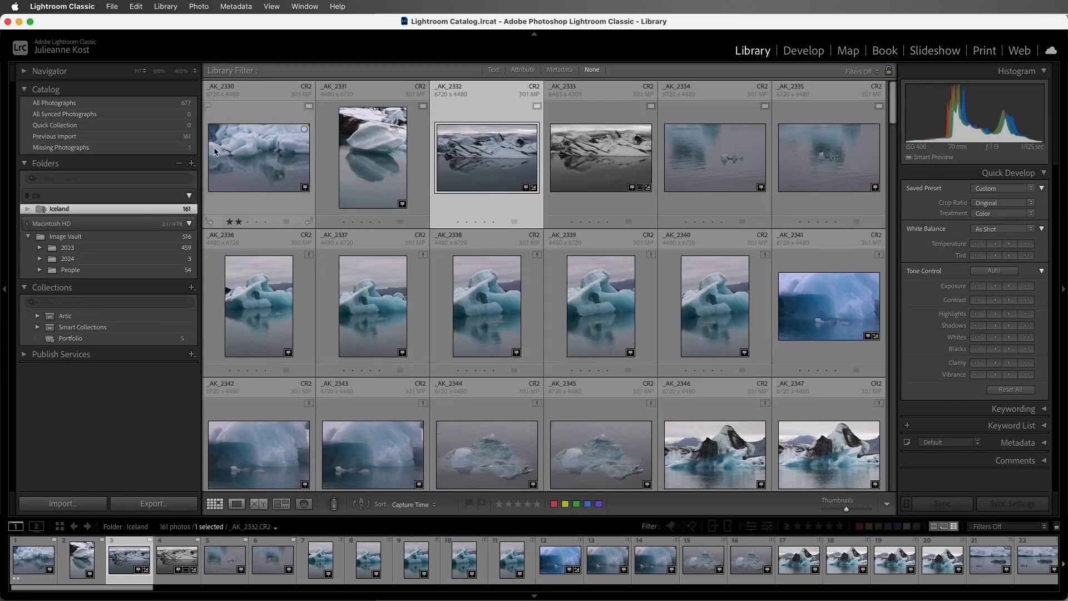
click(62, 7)
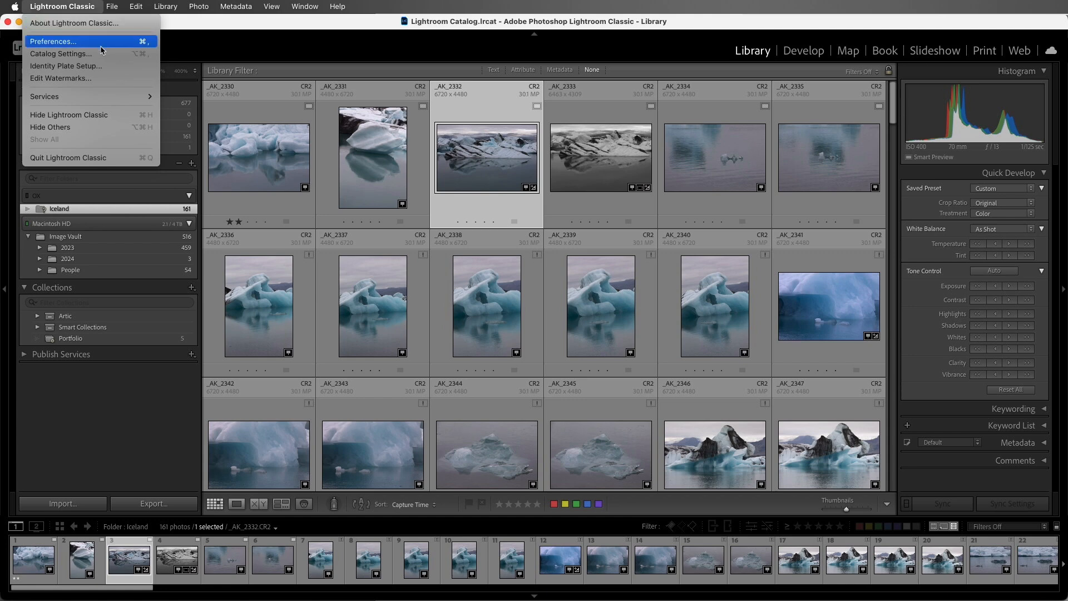
mouse_move(60, 53)
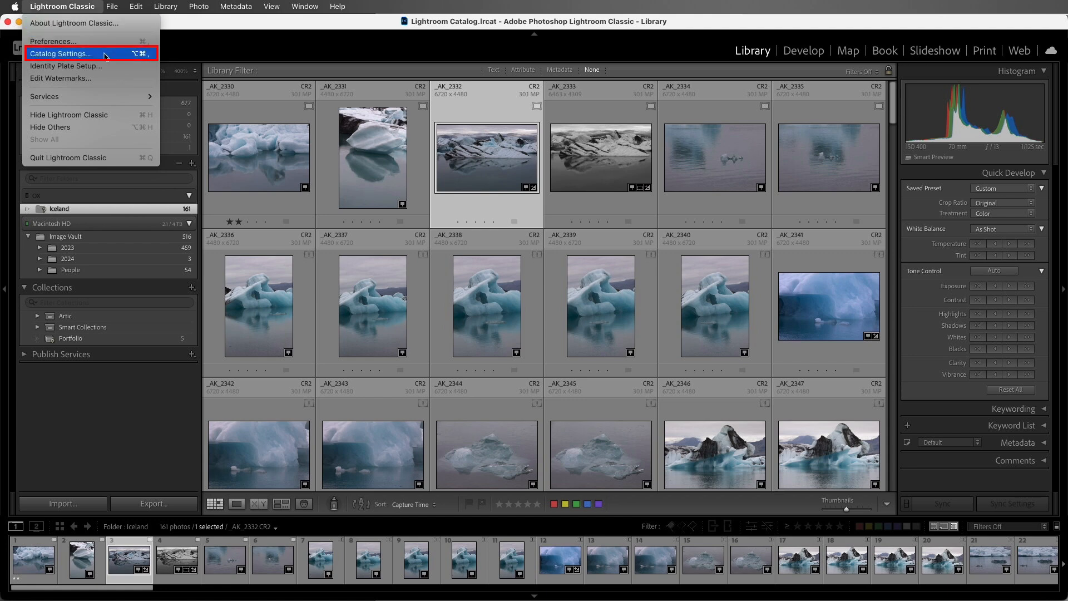
click(60, 54)
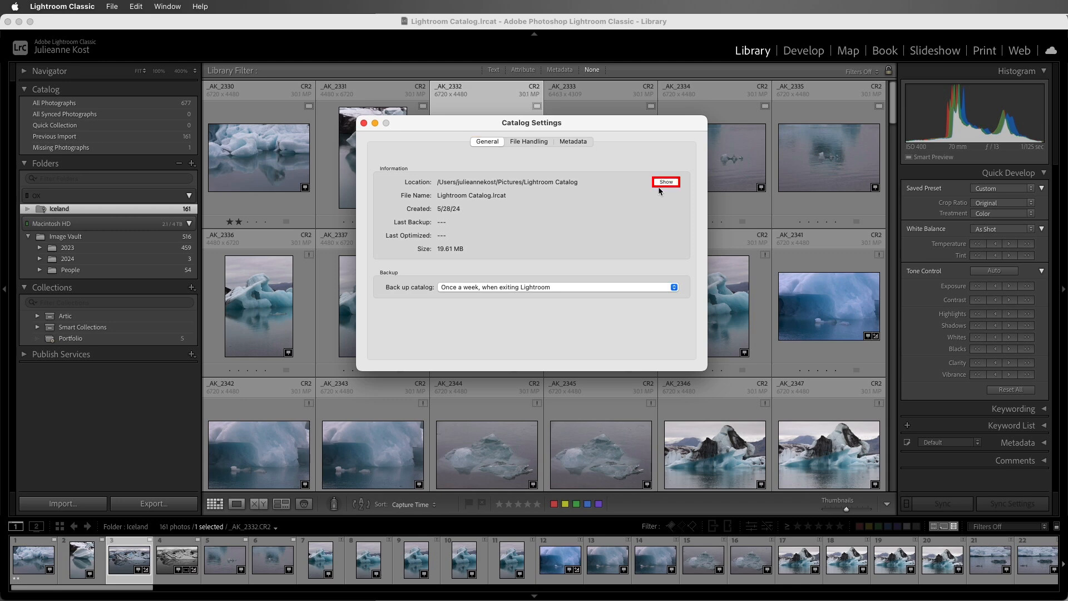
click(666, 181)
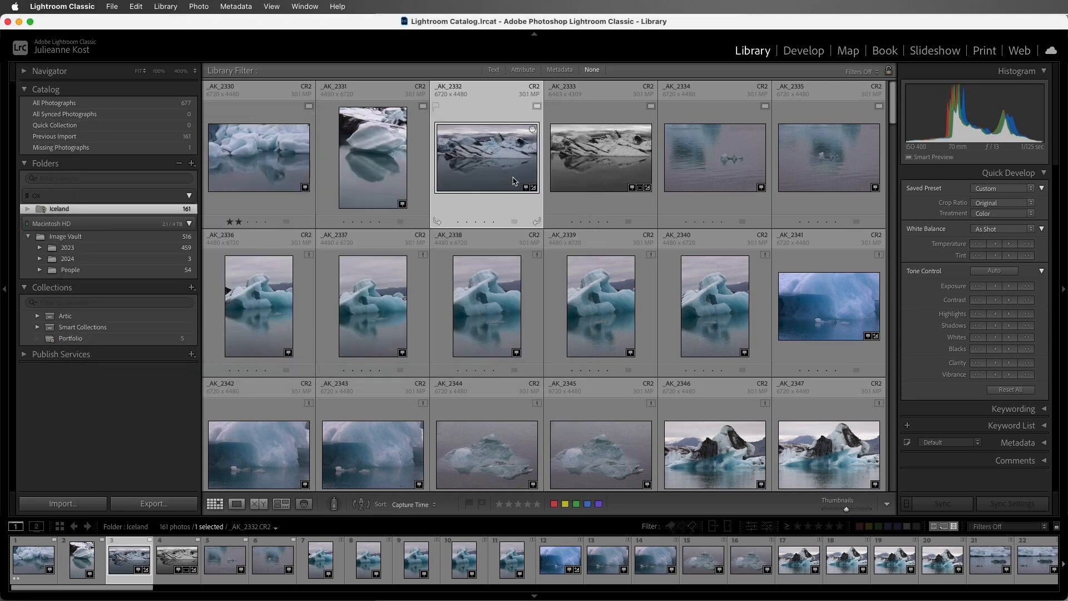
Select the six top-row Iceland photos and reach the Previews options to discard their smart previews
click(828, 156)
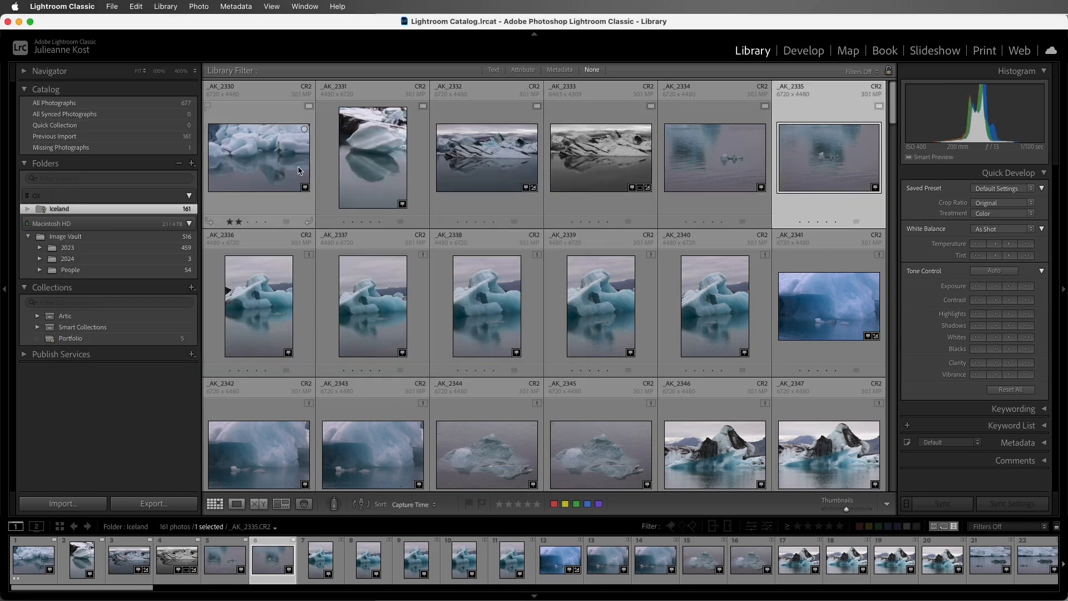
click(165, 7)
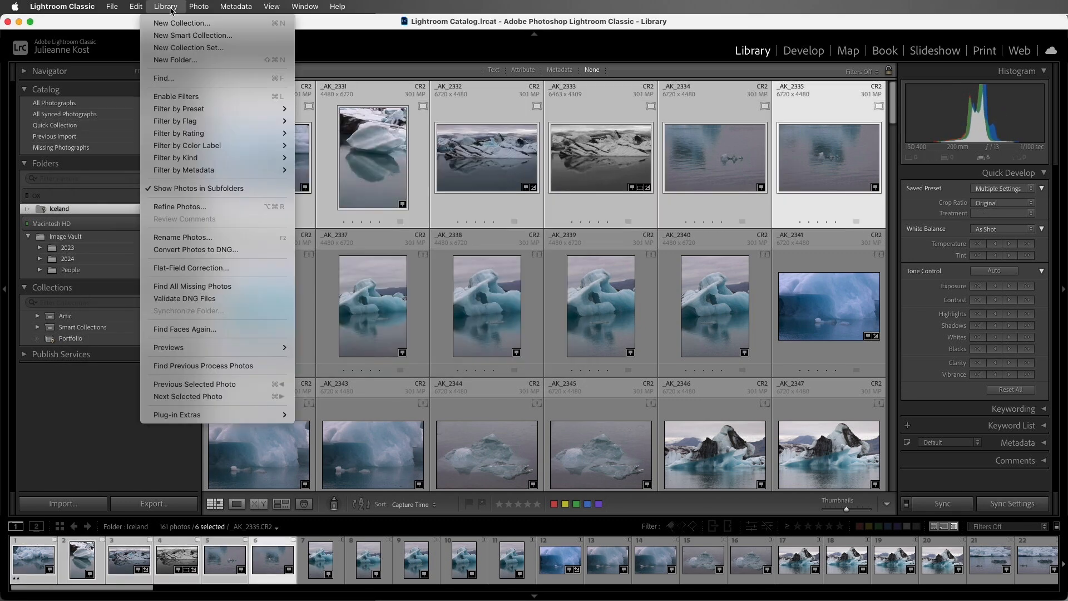
mouse_move(168, 348)
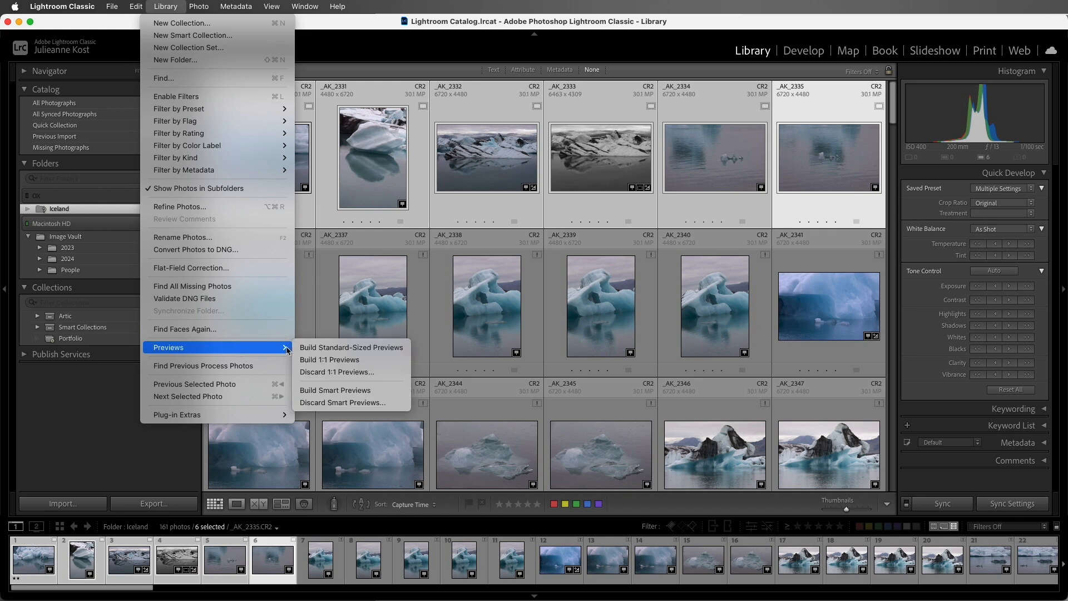